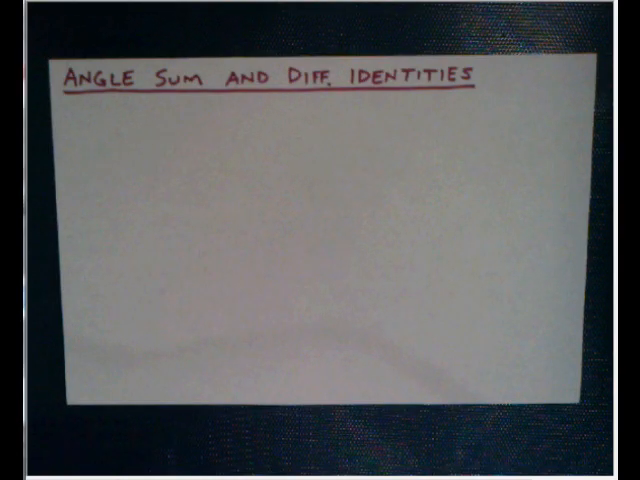
type("Sin(75°)")
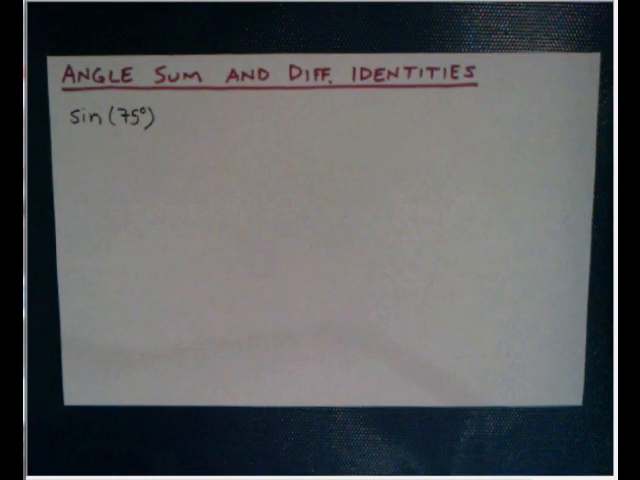
type("cos(-15°) tan(285°")
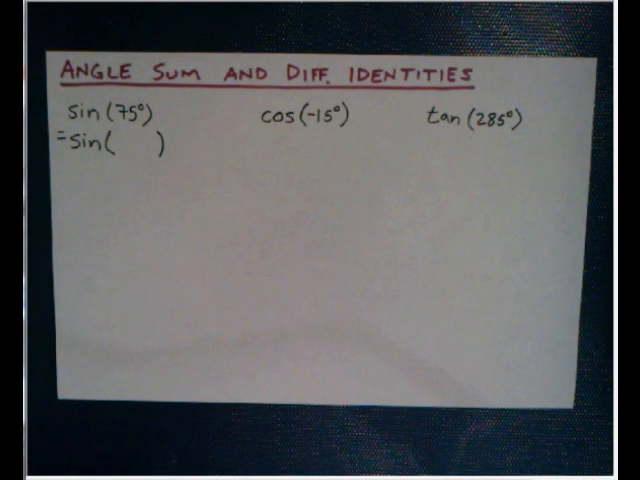
type("30°+45°")
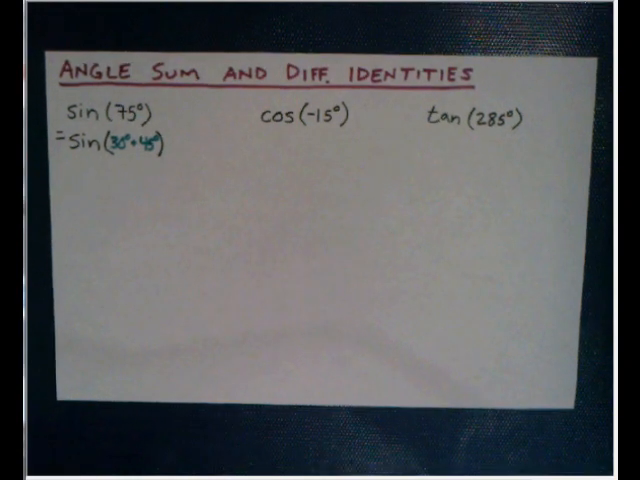
type("=cos(45°-60°) =tan(225°+60°)")
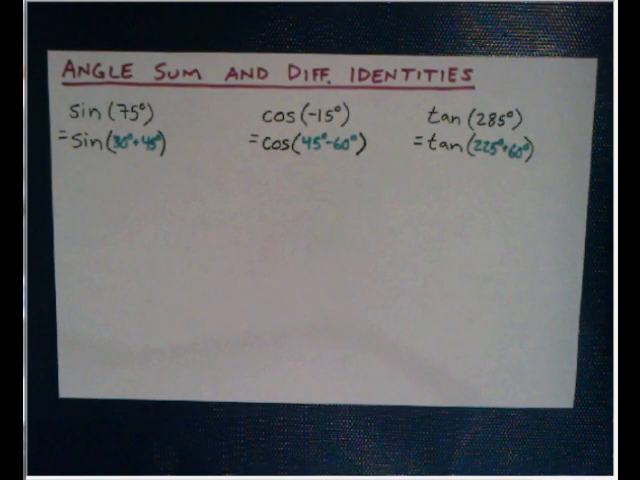